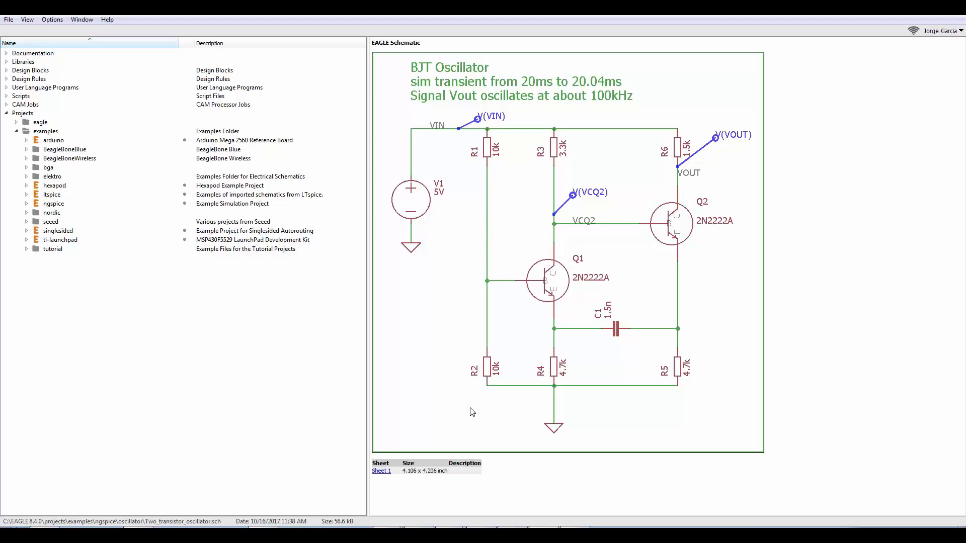
{"action": "mouse_move", "coordinate": [72, 189]}
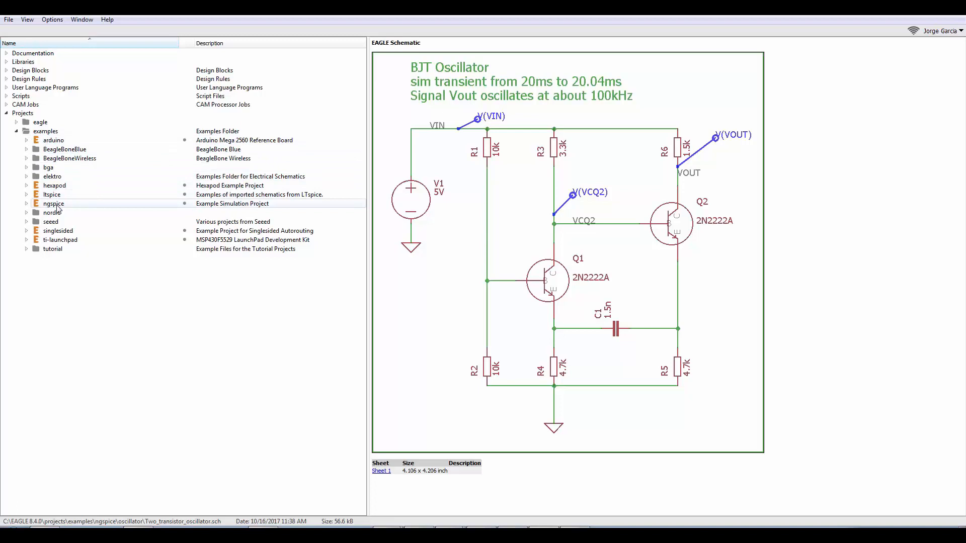
- Select and expand the ngspice examples project to list the oscillator example files
{"action": "left_click", "coordinate": [54, 203]}
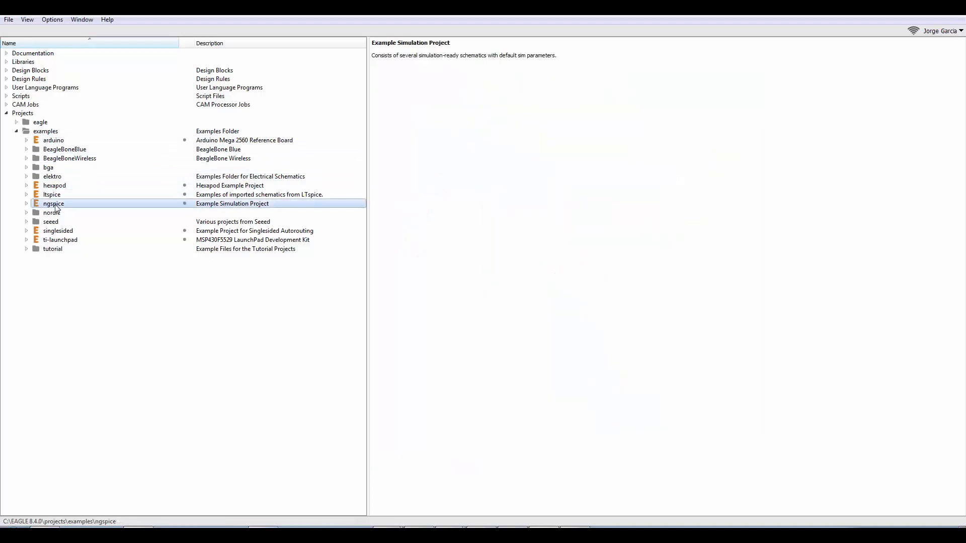
{"action": "left_click", "coordinate": [27, 204]}
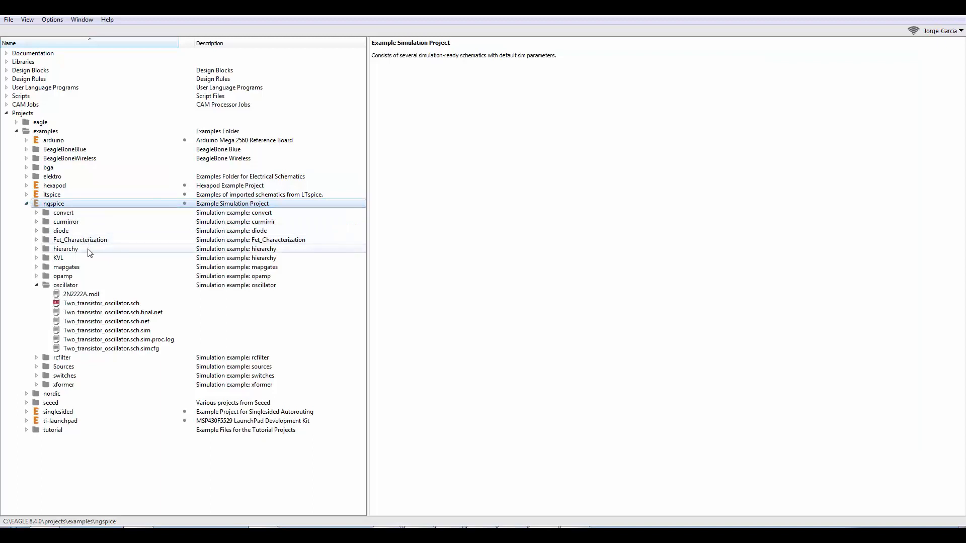
{"action": "mouse_move", "coordinate": [103, 261]}
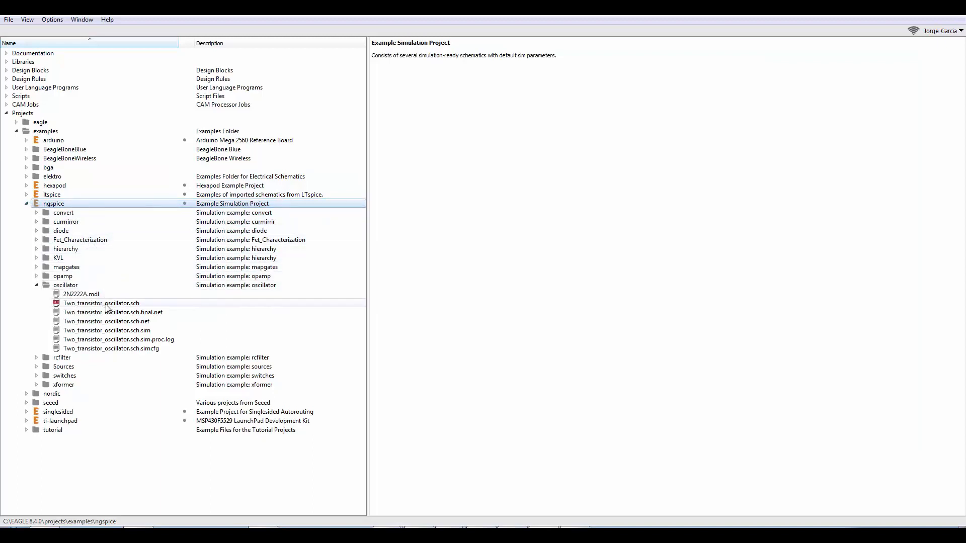
- Open Two_transistor_oscillator.sch maximized and bring up voltage source V1's context menu
{"action": "double_click", "coordinate": [101, 303]}
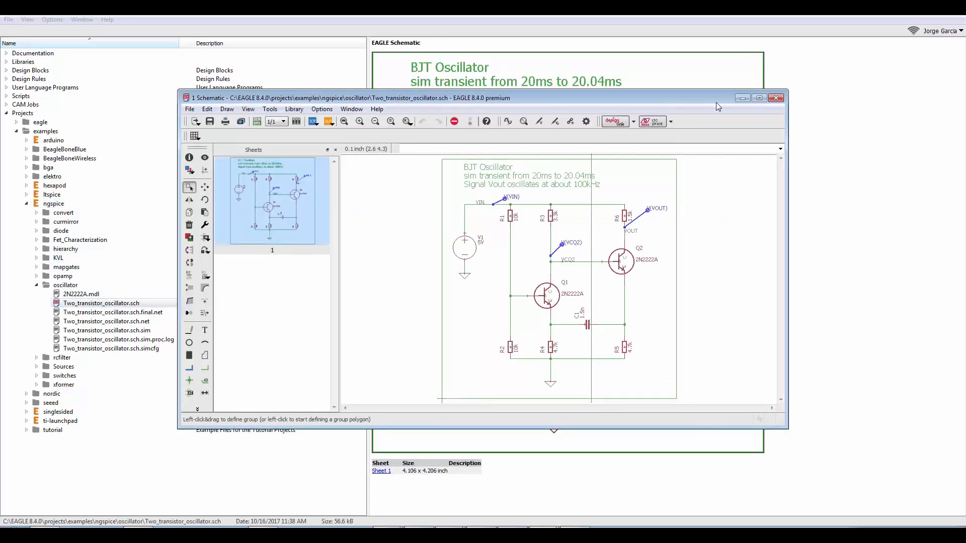
{"action": "left_click", "coordinate": [758, 97]}
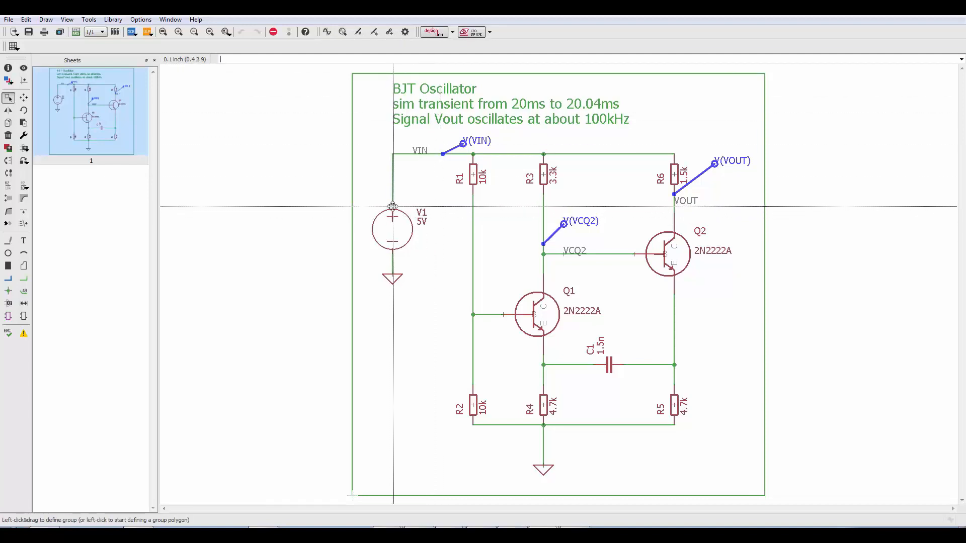
{"action": "right_click", "coordinate": [392, 215]}
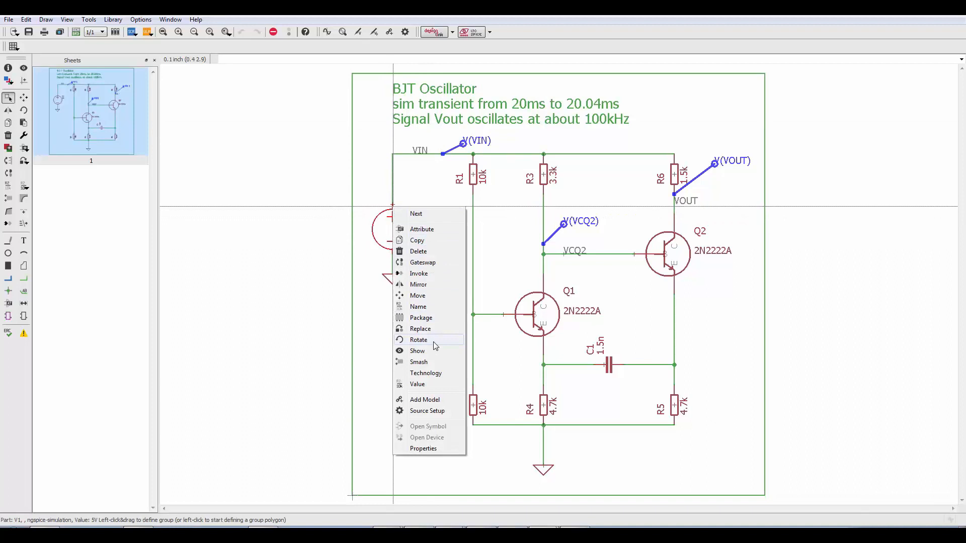
{"action": "mouse_move", "coordinate": [429, 392]}
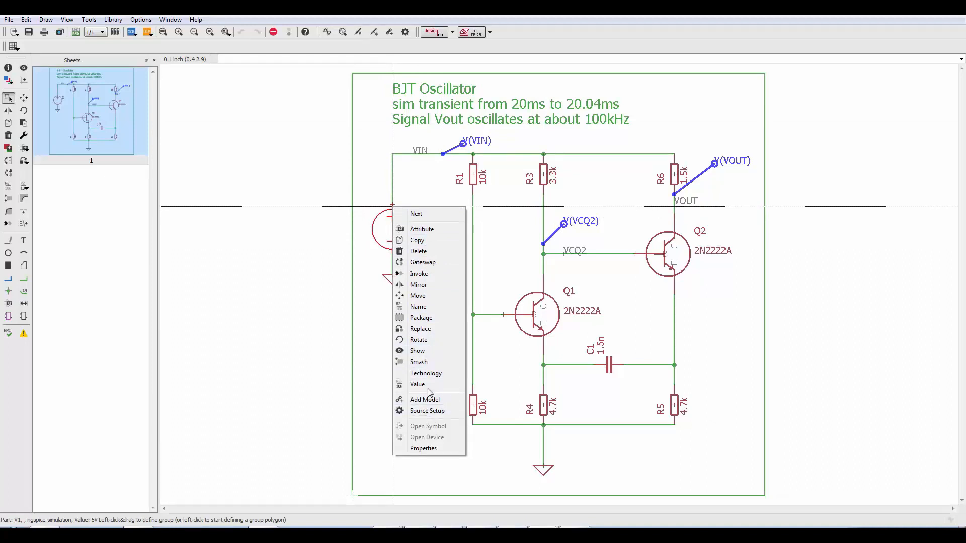
{"action": "mouse_move", "coordinate": [428, 411]}
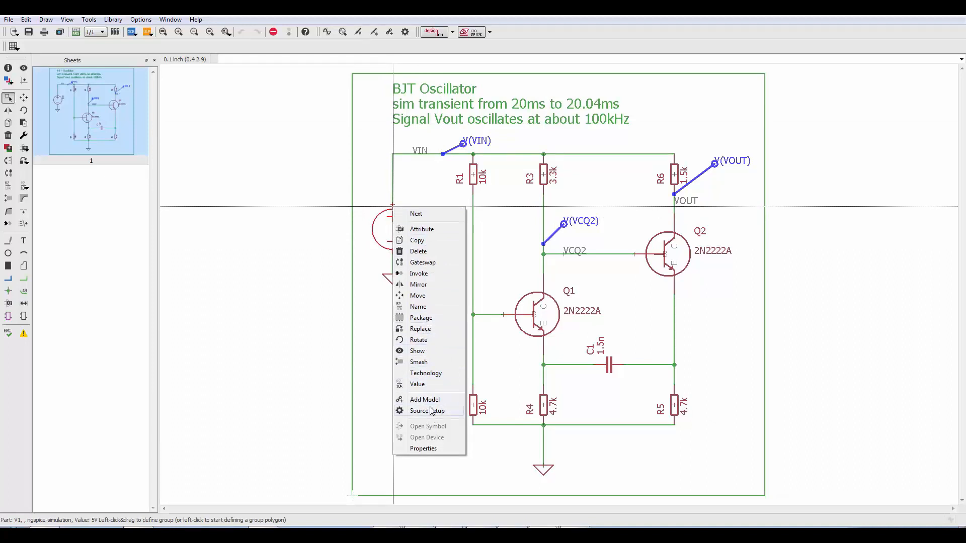
{"action": "mouse_move", "coordinate": [419, 188]}
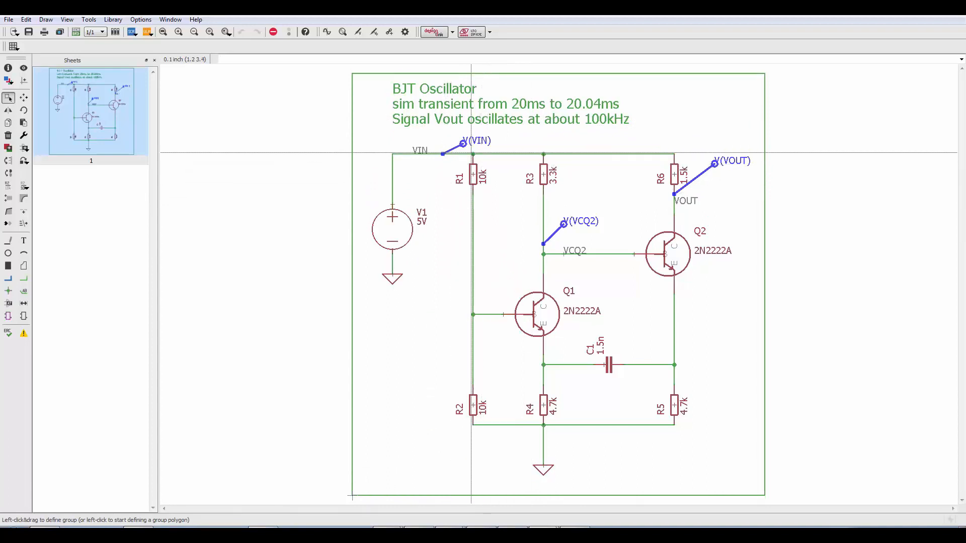
- Place voltage probes on Q1's base node and beside capacitor C1
{"action": "left_click", "coordinate": [357, 32]}
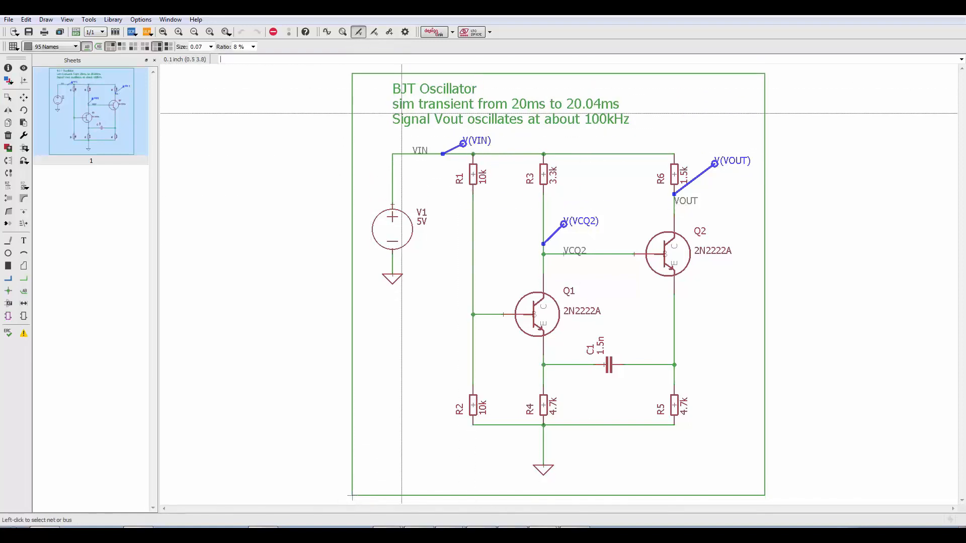
{"action": "left_click", "coordinate": [472, 315]}
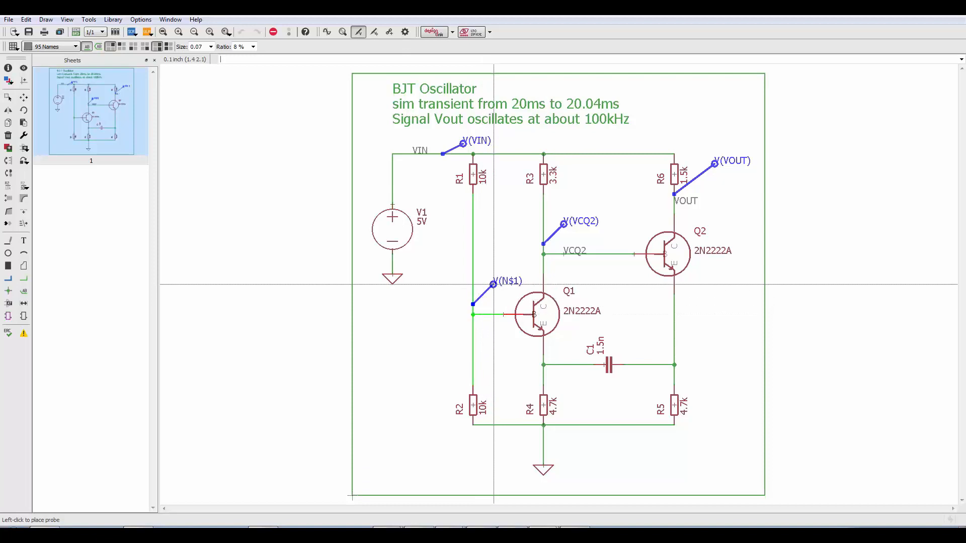
{"action": "left_click", "coordinate": [543, 365]}
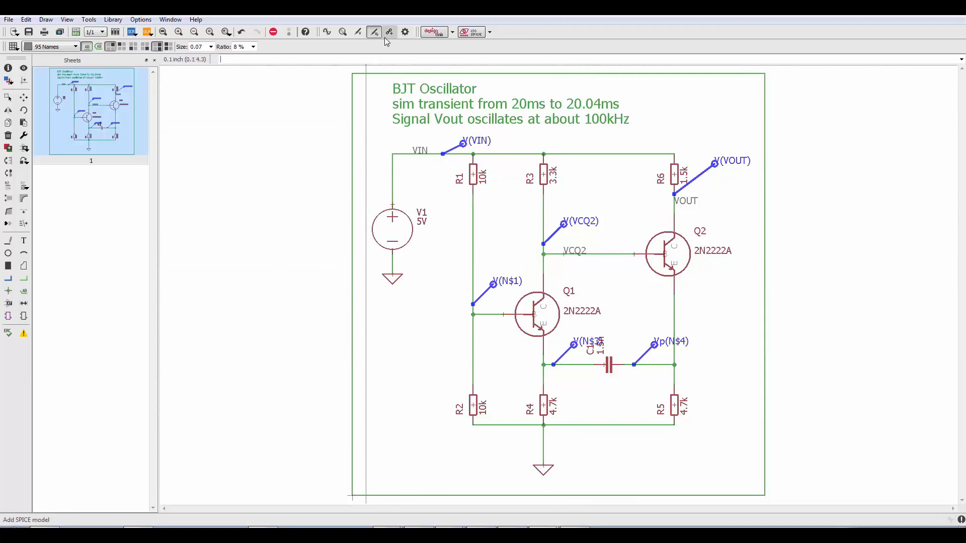
{"action": "mouse_move", "coordinate": [327, 31]}
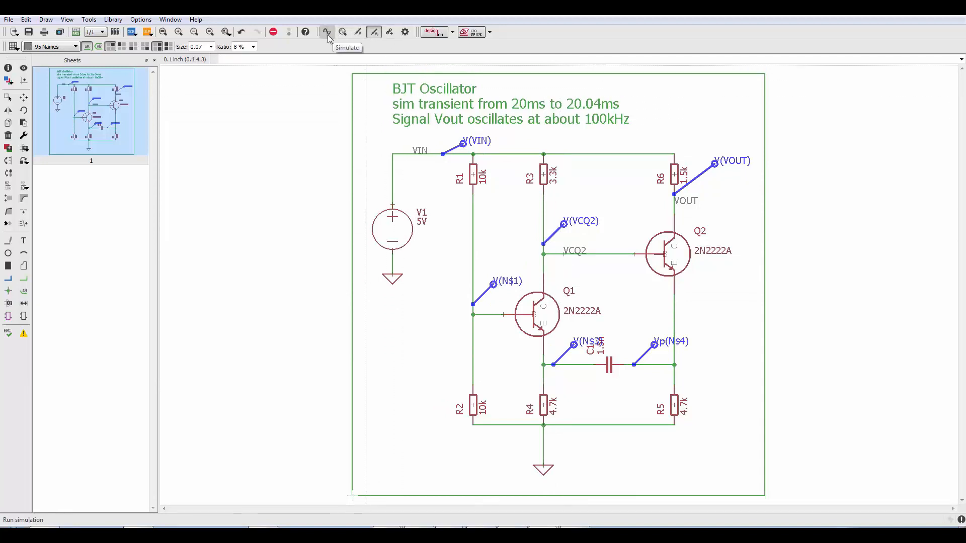
- Open the Simulation dialog, view the Netlist, then return to the 20ms–20.02ms transient configuration
{"action": "left_click", "coordinate": [326, 32]}
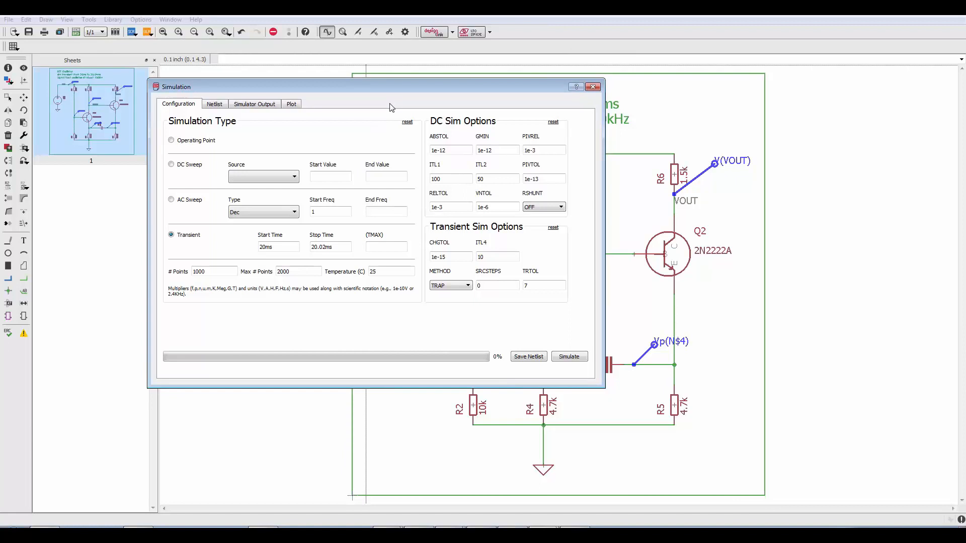
{"action": "mouse_move", "coordinate": [193, 110]}
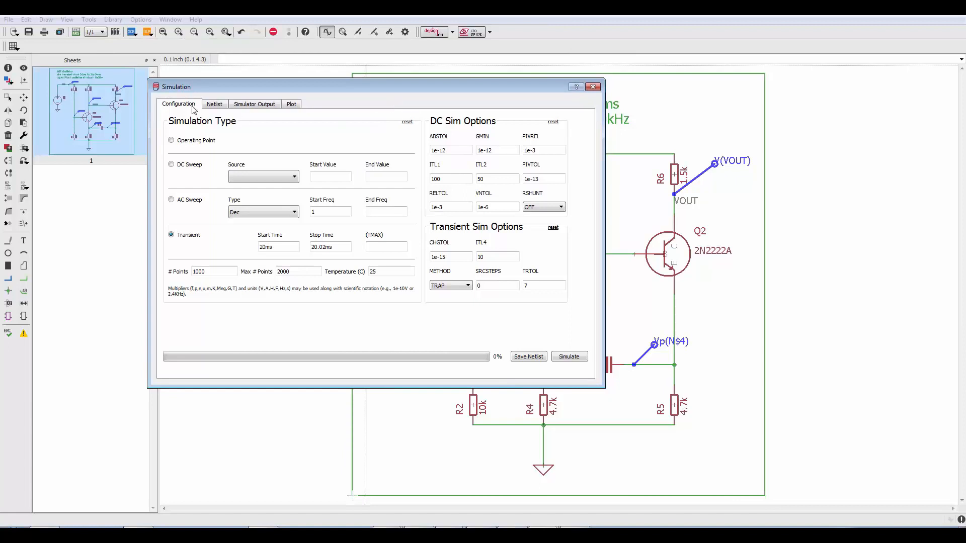
{"action": "mouse_move", "coordinate": [230, 130]}
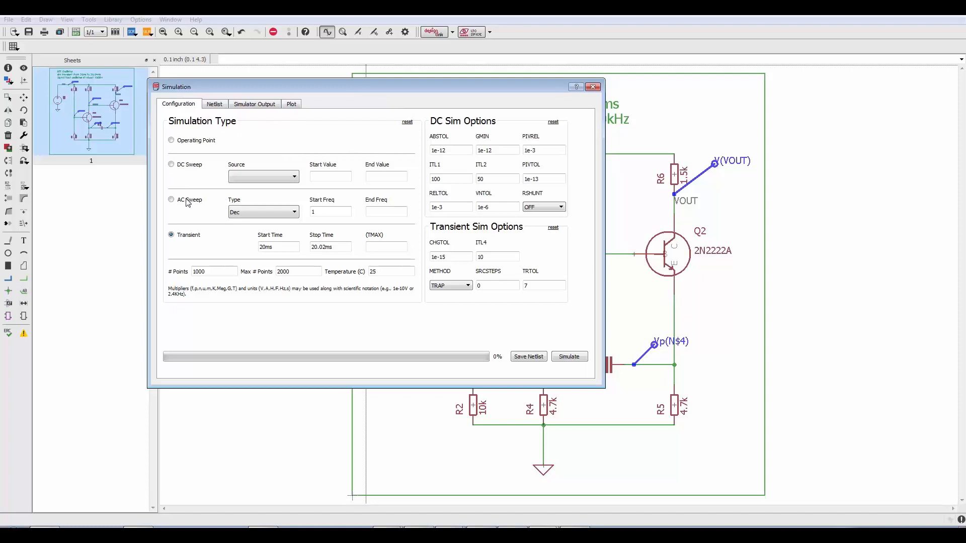
{"action": "mouse_move", "coordinate": [239, 202]}
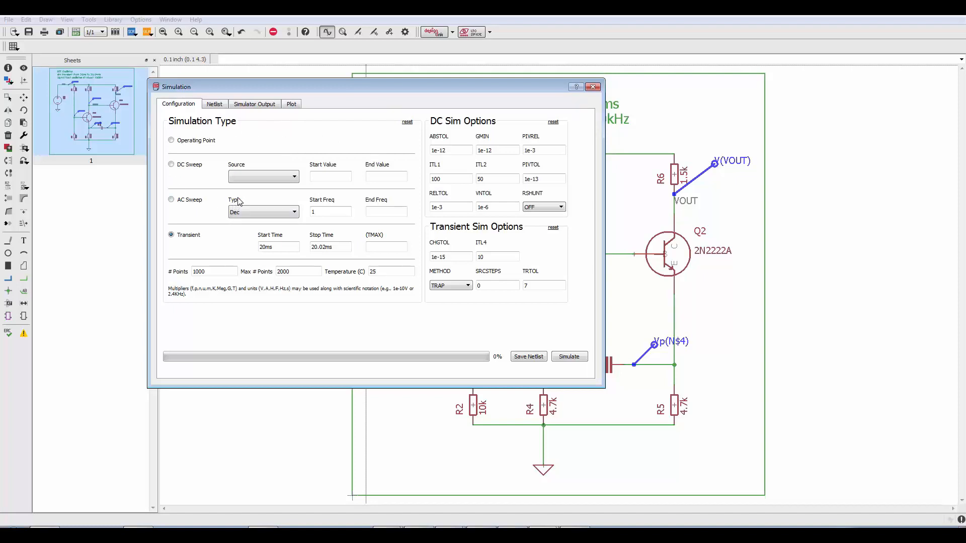
{"action": "left_click", "coordinate": [214, 104]}
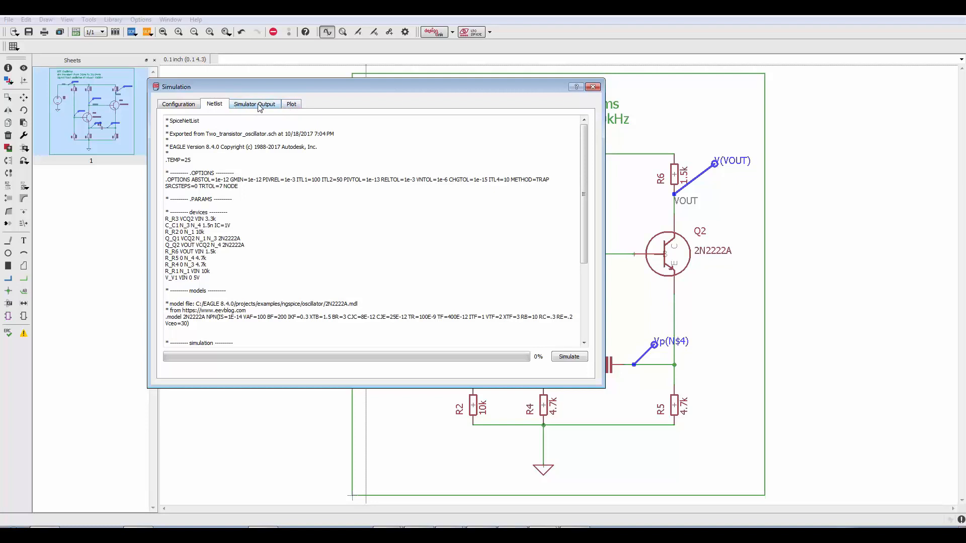
{"action": "mouse_move", "coordinate": [233, 112]}
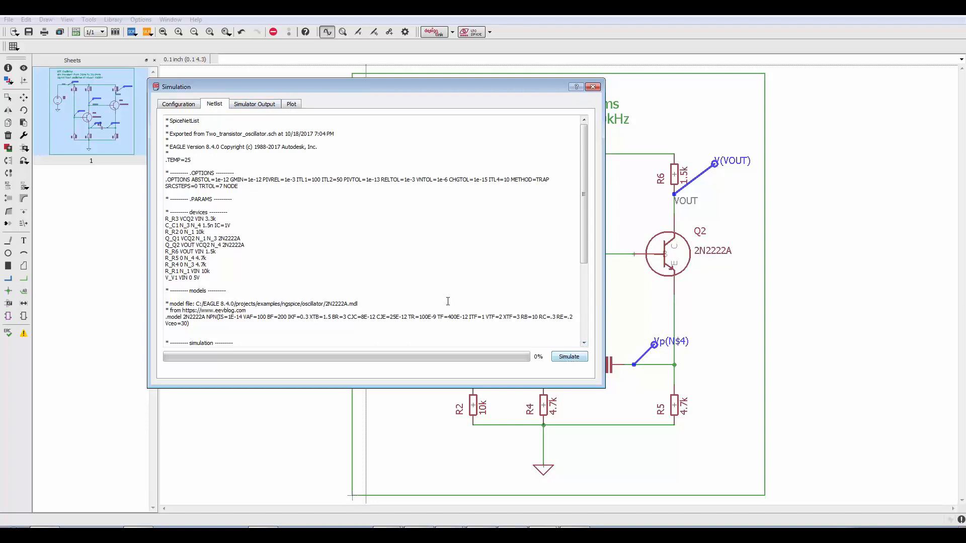
{"action": "left_click", "coordinate": [178, 103]}
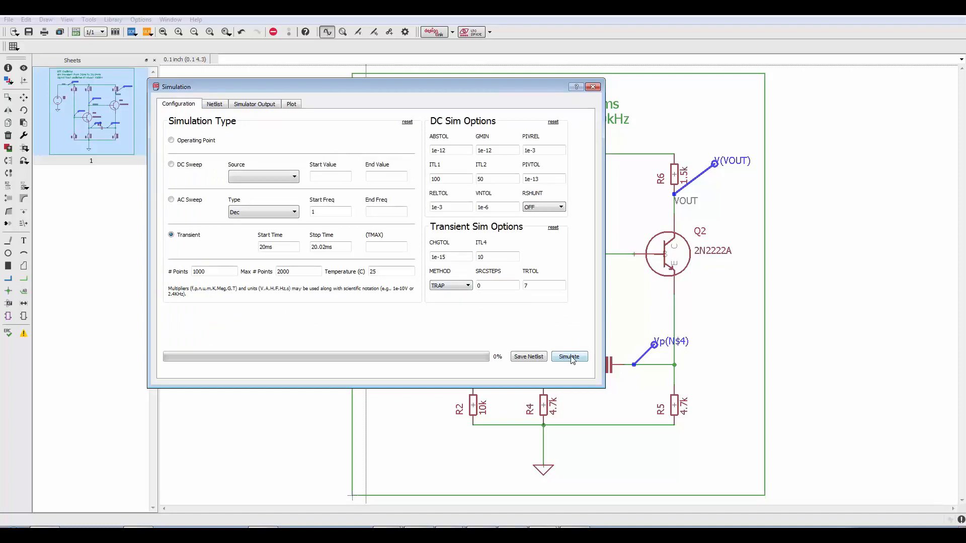
- Simulate the transient and refresh the plot to show the full waveform time range
{"action": "left_click", "coordinate": [568, 357]}
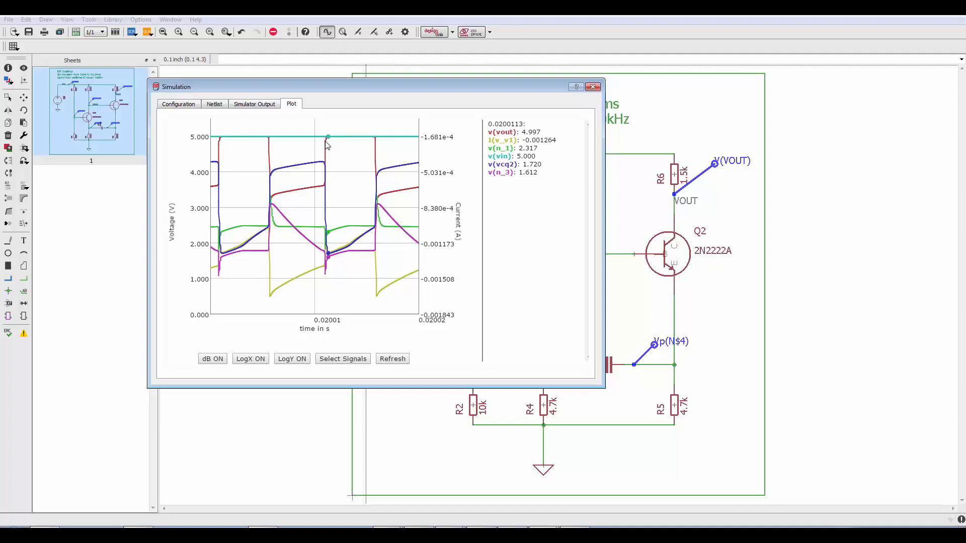
{"action": "mouse_move", "coordinate": [287, 148]}
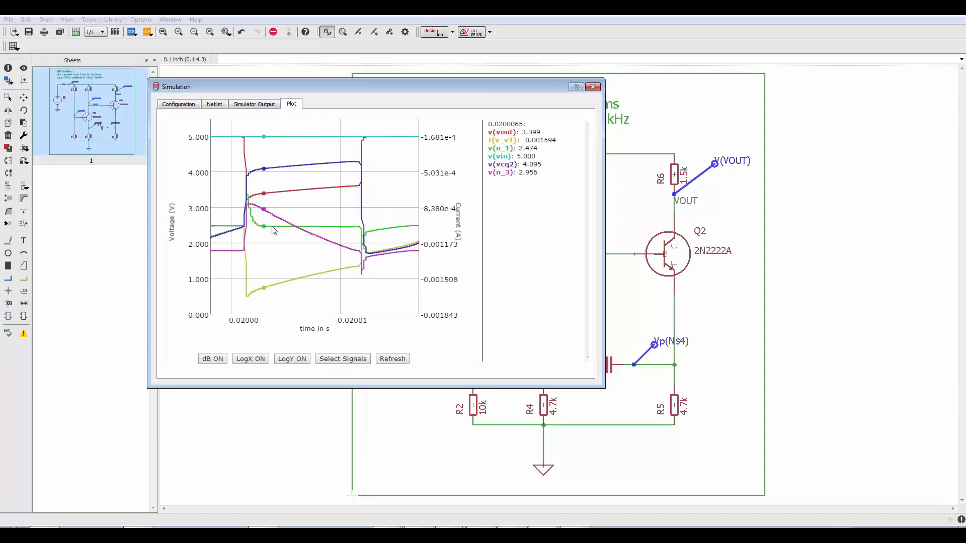
{"action": "left_click", "coordinate": [392, 358]}
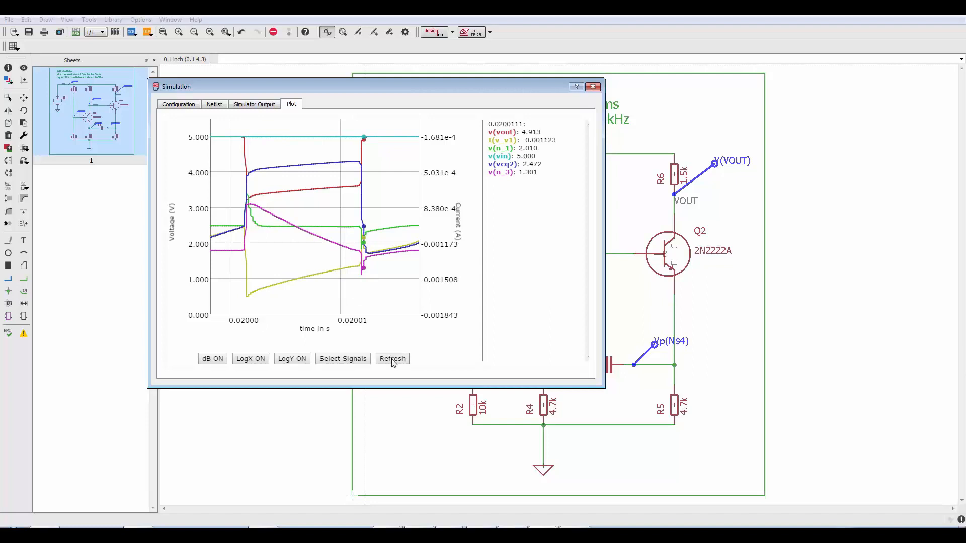
{"action": "left_click", "coordinate": [392, 358]}
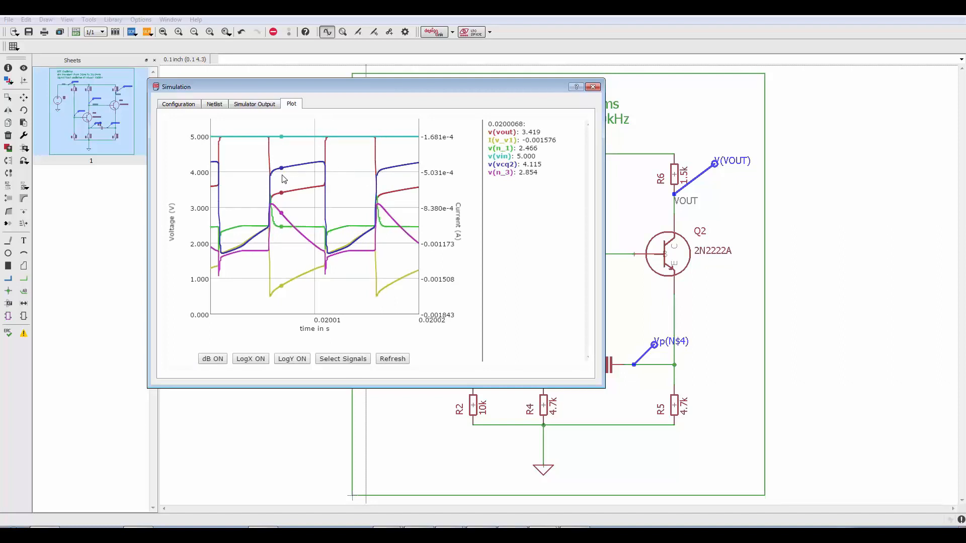
- Hide the supply current and other traces, apply the selection, then view the simulator output log
{"action": "left_click", "coordinate": [342, 359]}
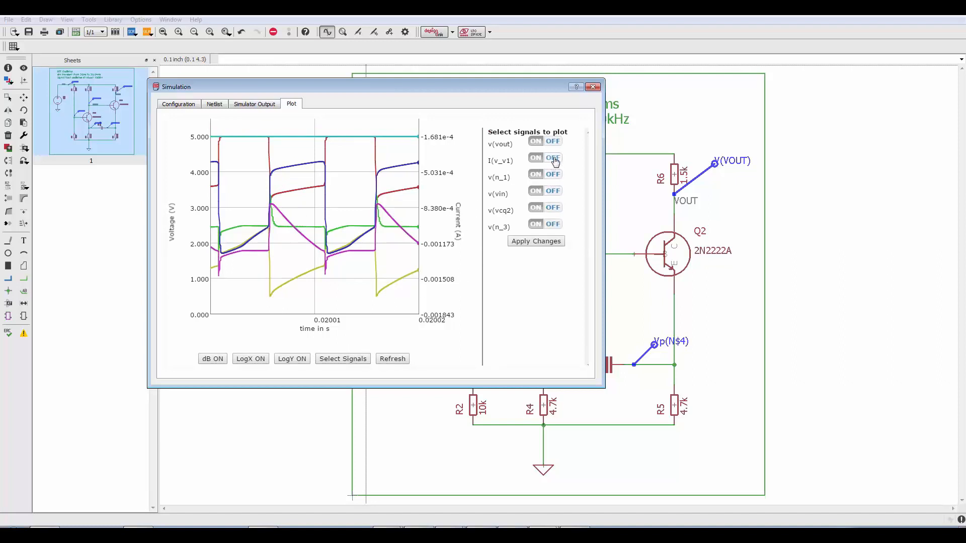
{"action": "left_click", "coordinate": [552, 157]}
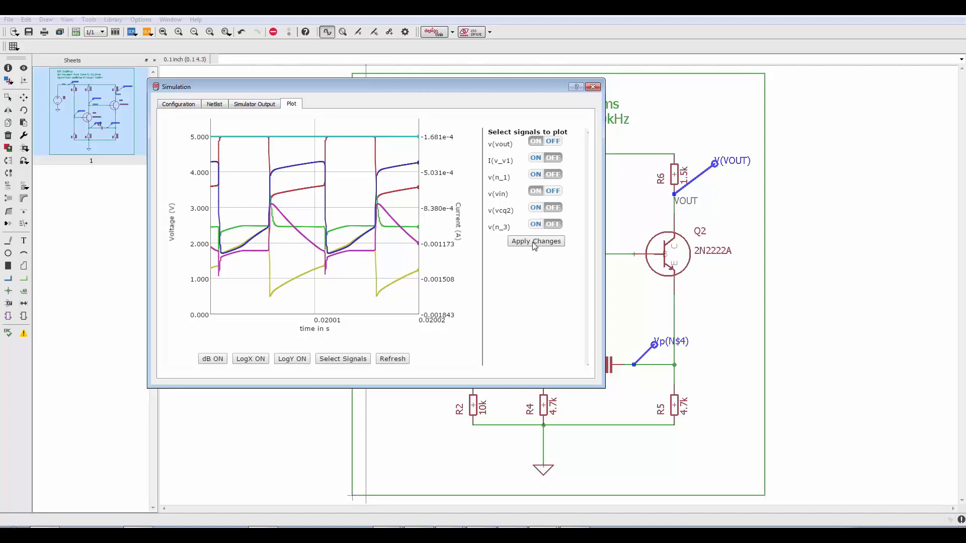
{"action": "left_click", "coordinate": [535, 241]}
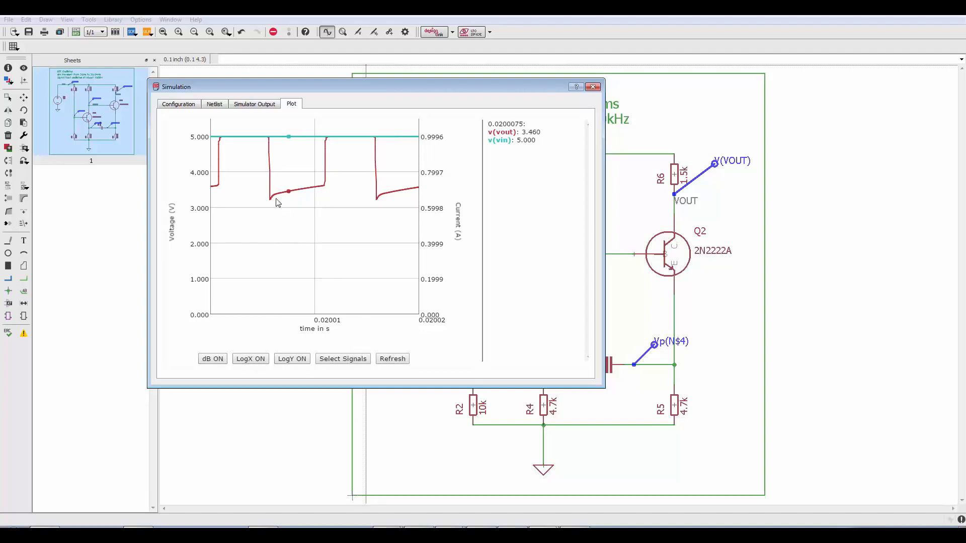
{"action": "left_click", "coordinate": [254, 104]}
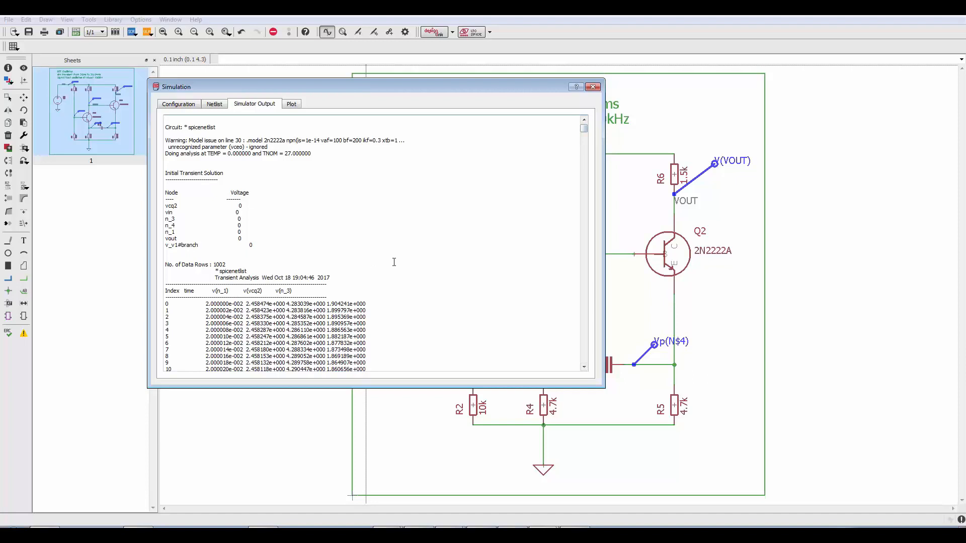
{"action": "mouse_move", "coordinate": [373, 329]}
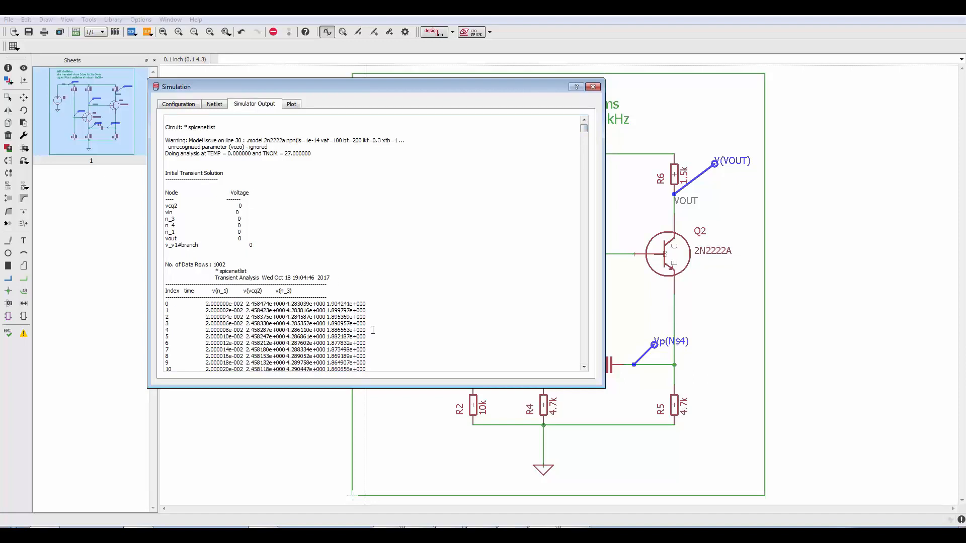
{"action": "mouse_move", "coordinate": [511, 176]}
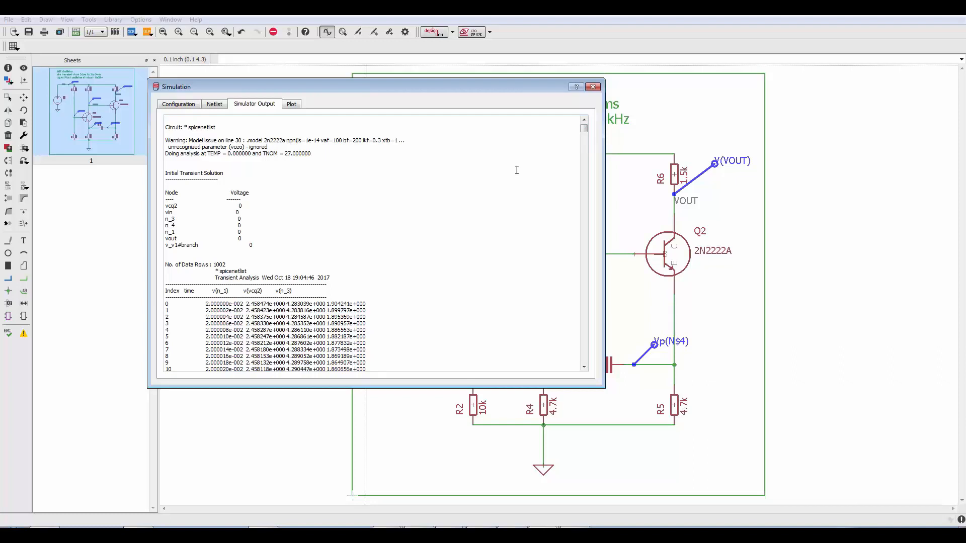
{"action": "mouse_move", "coordinate": [516, 170]}
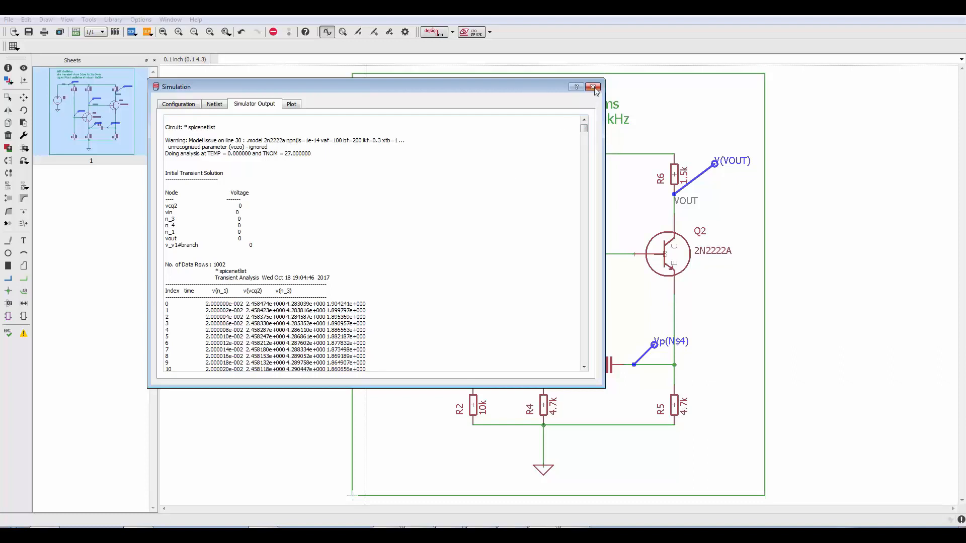
- Close the simulation window to return to the probed oscillator schematic
{"action": "left_click", "coordinate": [593, 86]}
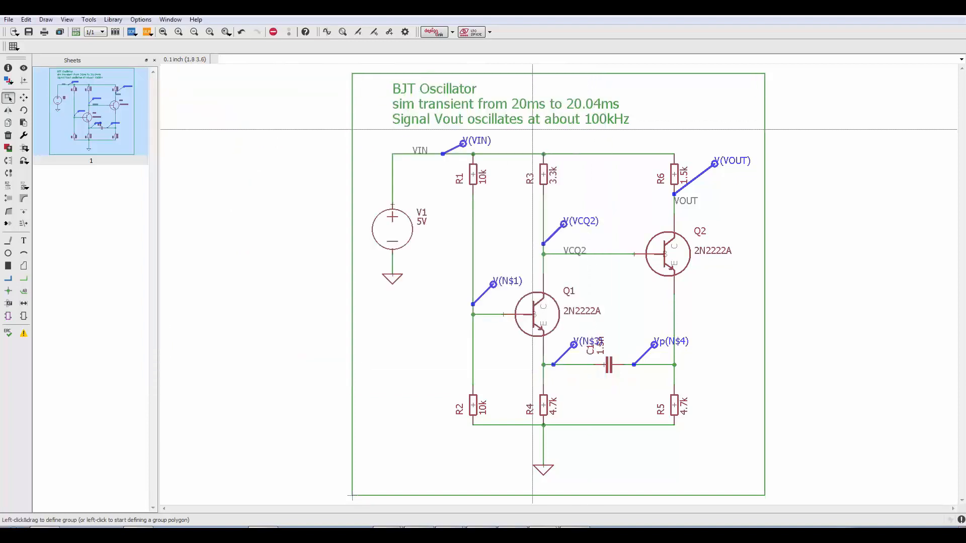
{"action": "mouse_move", "coordinate": [405, 31]}
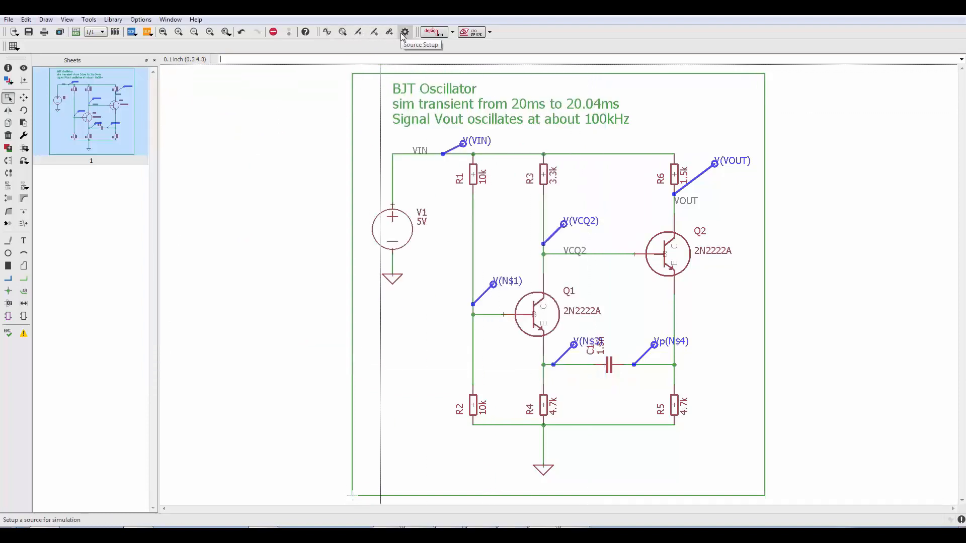
{"action": "mouse_move", "coordinate": [389, 31]}
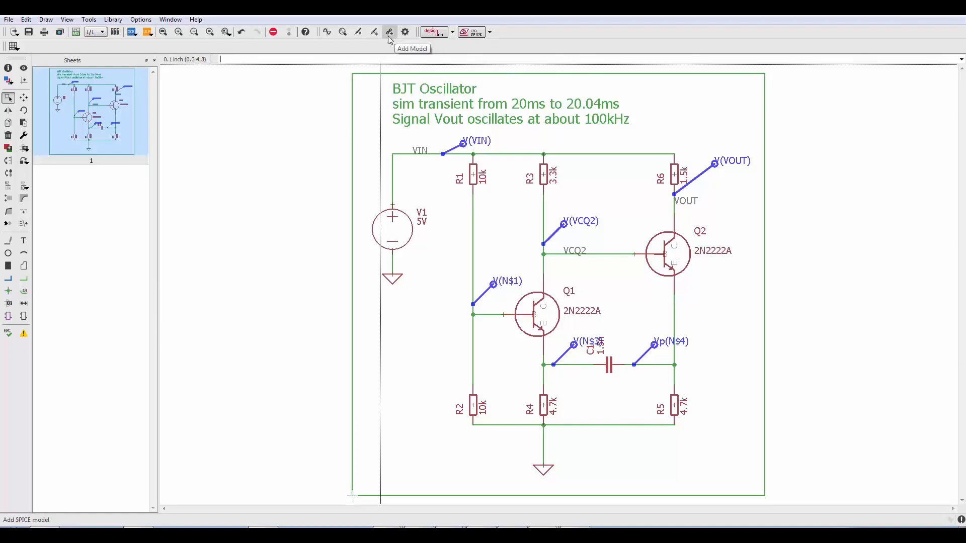
{"action": "mouse_move", "coordinate": [342, 33]}
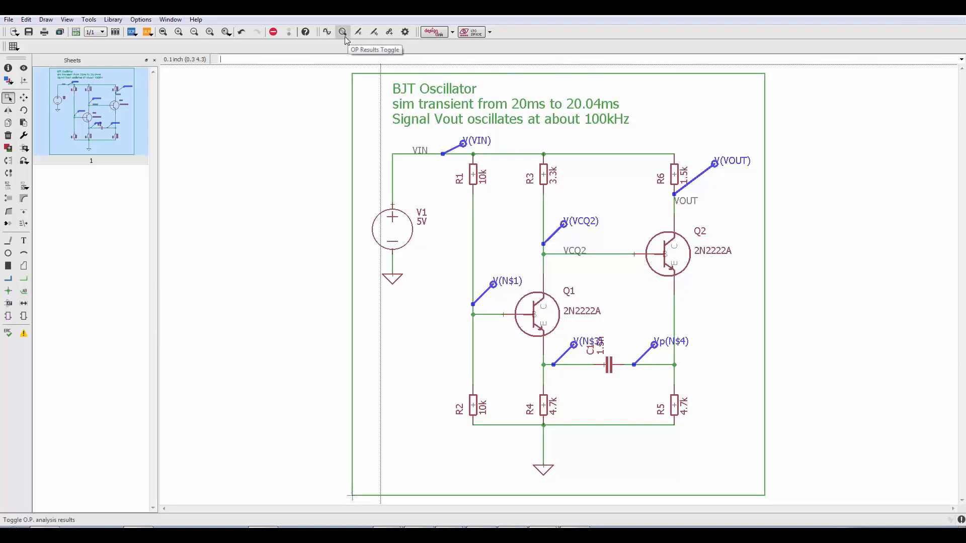